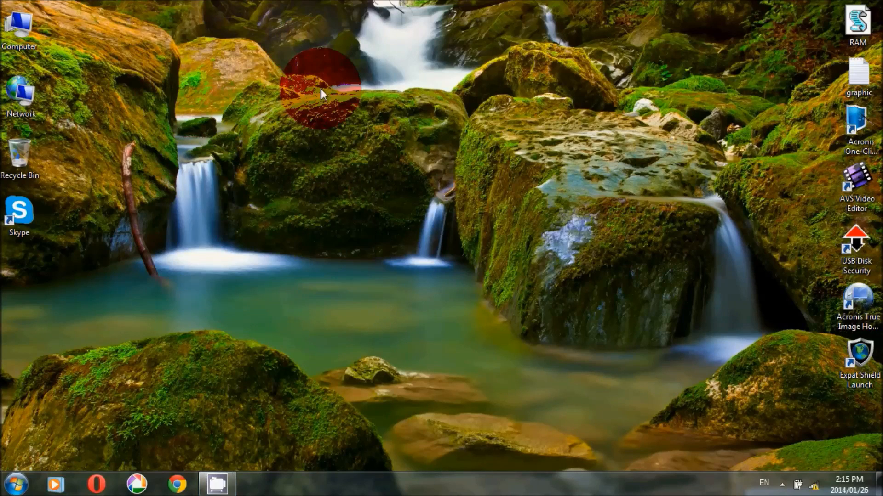
Step: Refresh the desktop via its right-click menu before opening the Computer window
right_click(323, 93)
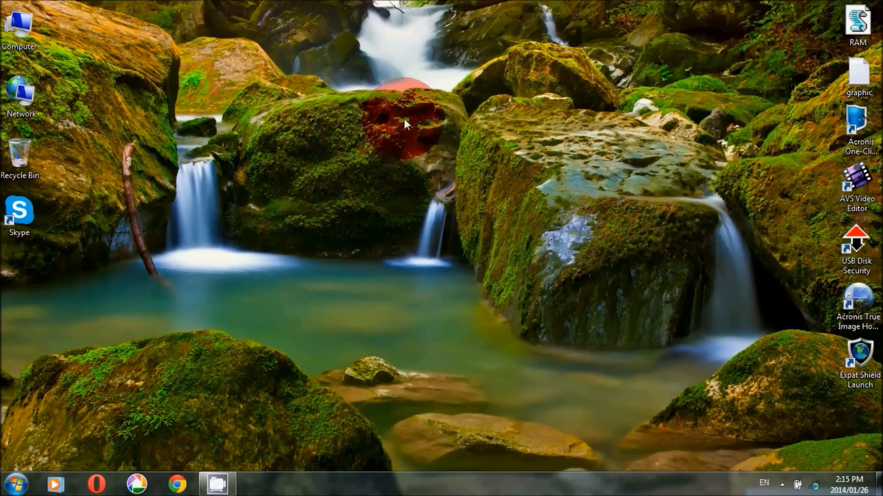
right_click(406, 124)
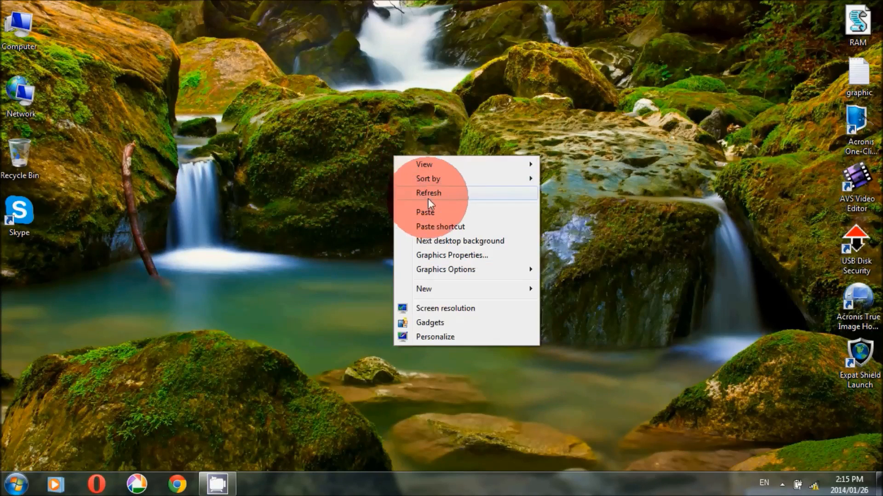
left_click(429, 193)
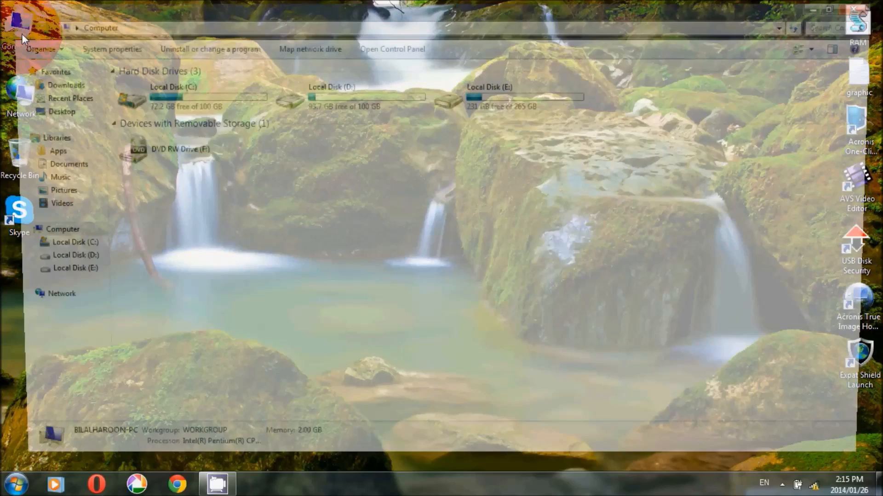
Step: Navigate into Local Disk (C:) > Program Files and select the Driver Pro folder
left_click(175, 94)
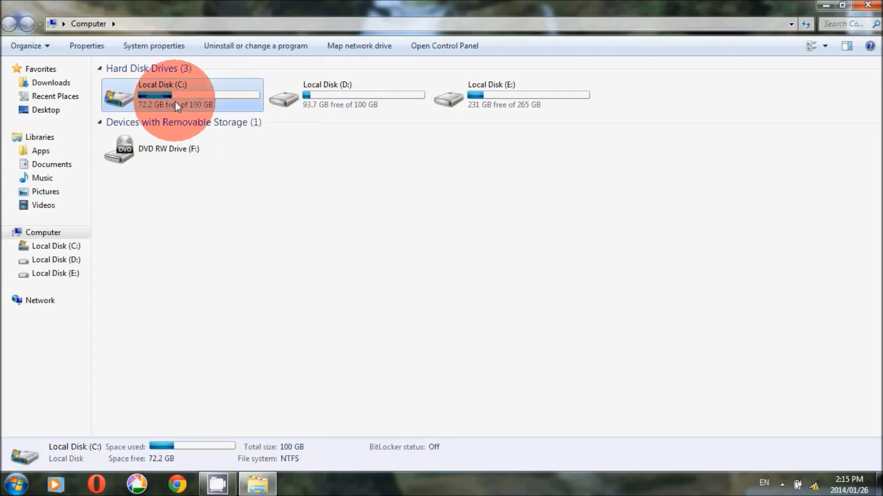
double_click(180, 95)
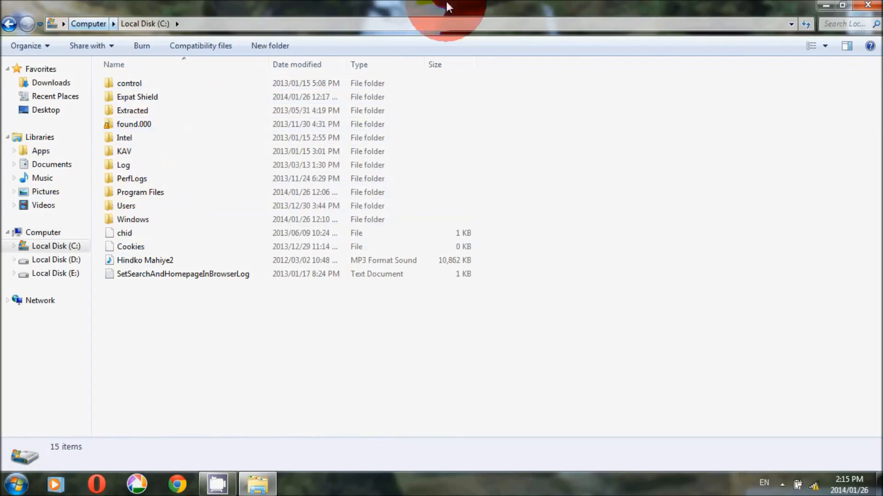
left_click(140, 192)
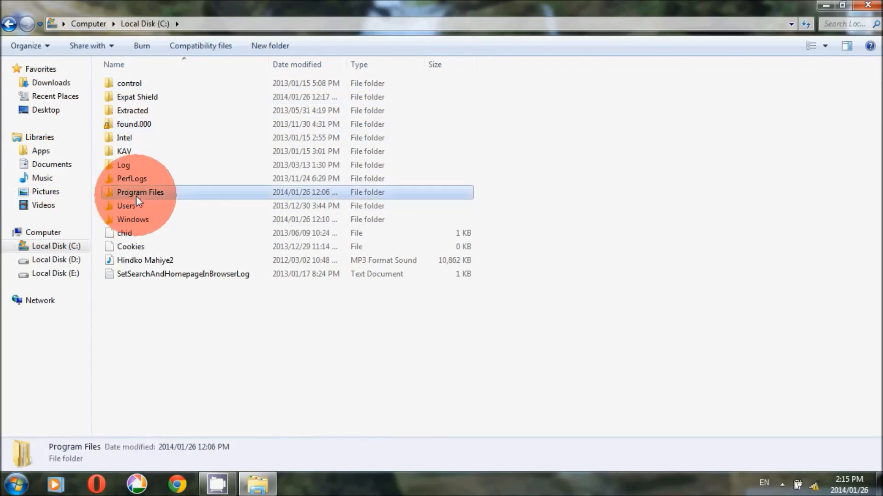
double_click(140, 192)
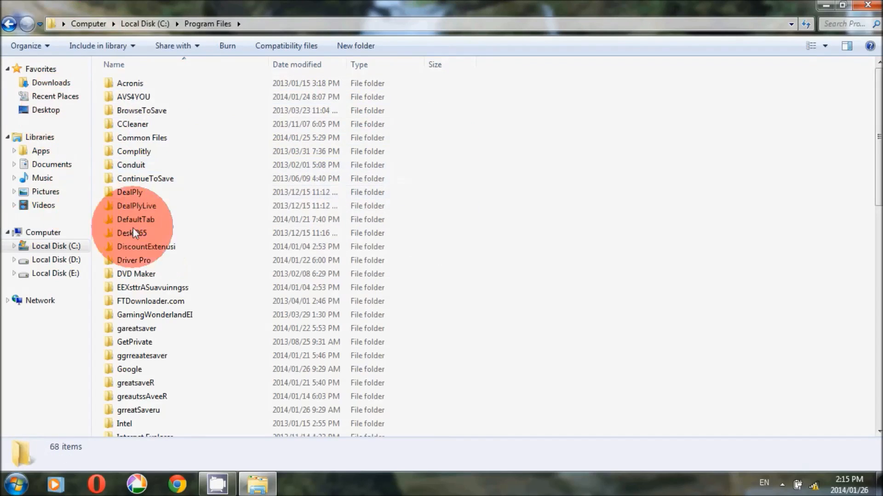
scroll("down", 3)
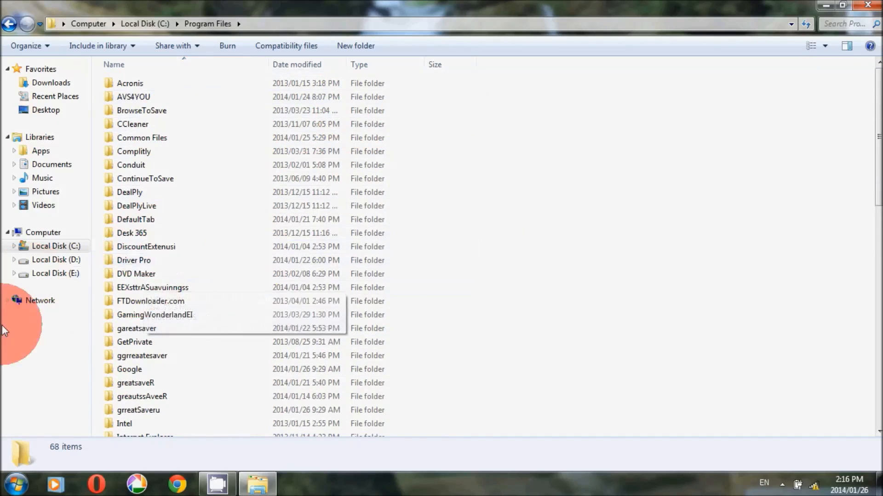
left_click(135, 260)
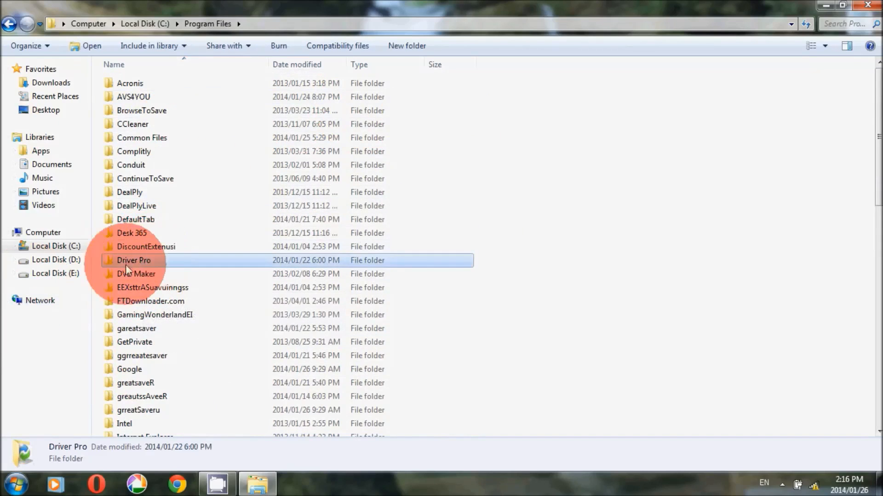
Step: Move the Driver Pro folder from Program Files to Local Disk (D:)
right_click(133, 260)
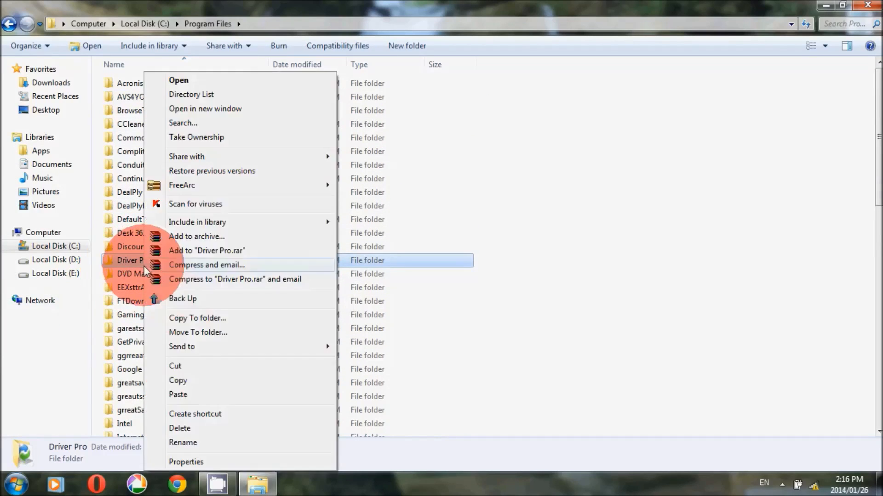
left_click(56, 260)
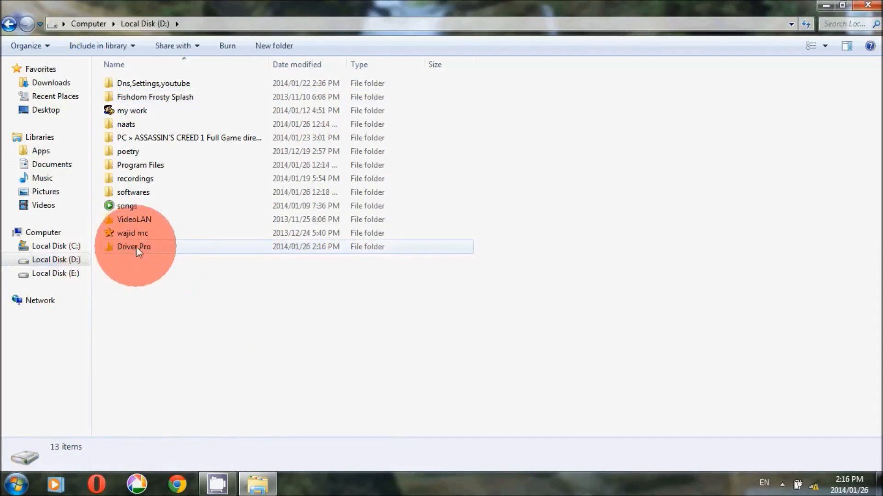
Step: Reopen Program Files on C: and confirm Driver Pro is gone, leaving 67 items
left_click(56, 246)
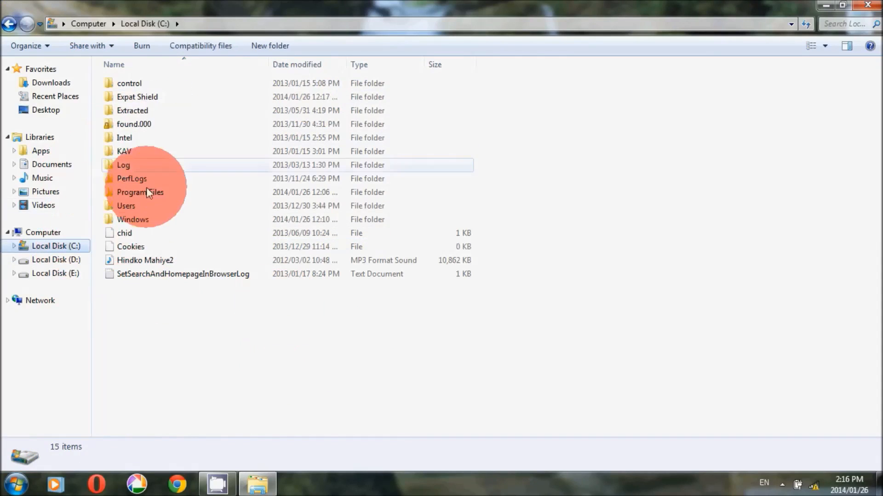
double_click(140, 192)
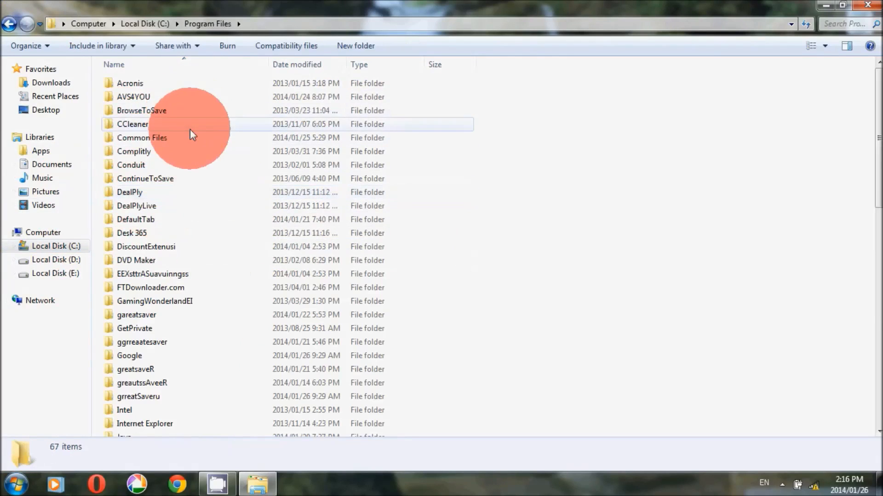
scroll("down", 3)
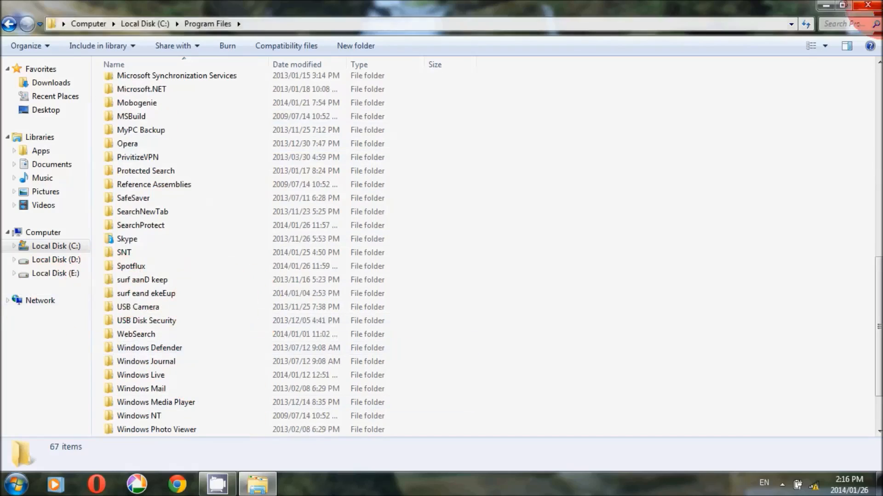
right_click(411, 84)
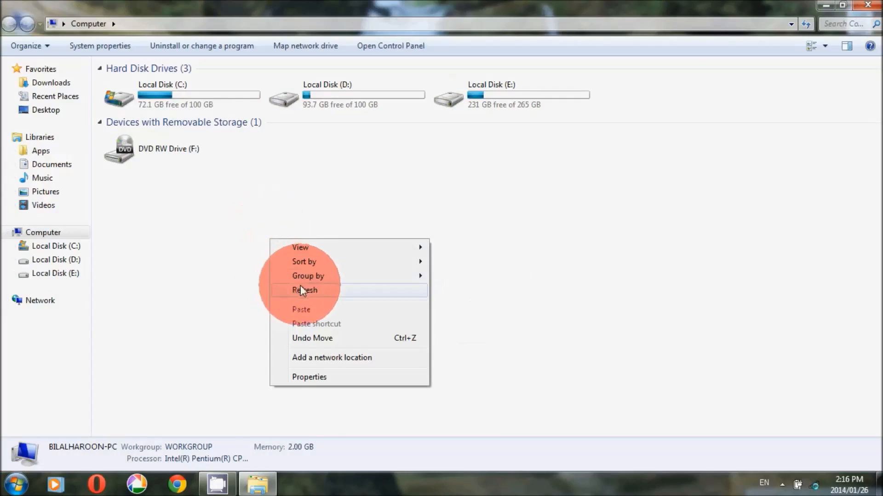
Step: Refresh the Computer drives view, then close Explorer and refresh the desktop
left_click(304, 290)
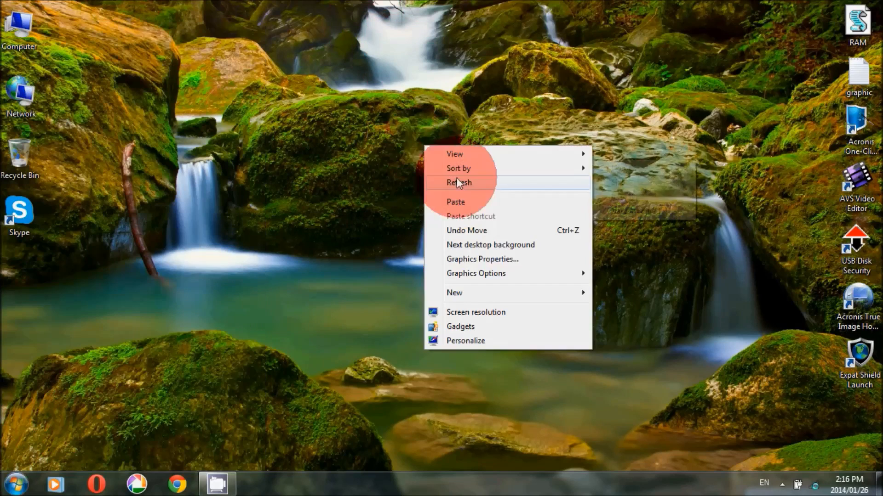
left_click(457, 182)
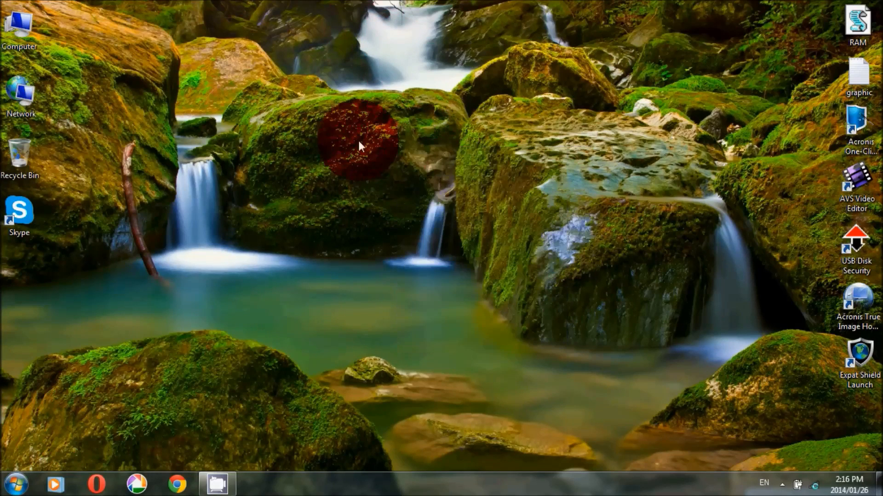